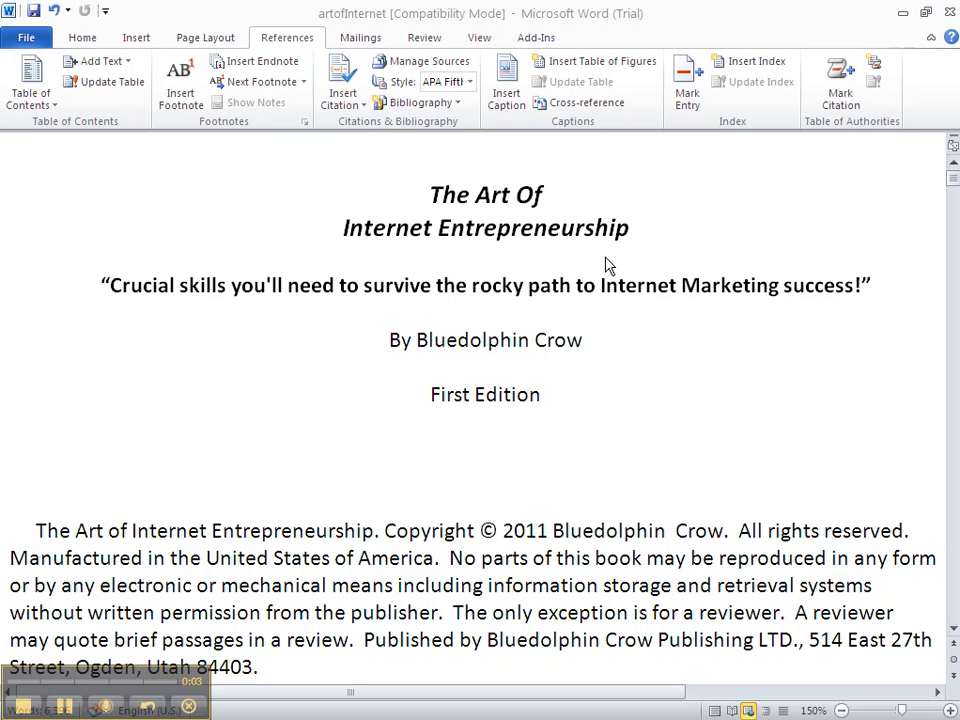
{"action": "mouse_move", "coordinate": [585, 212]}
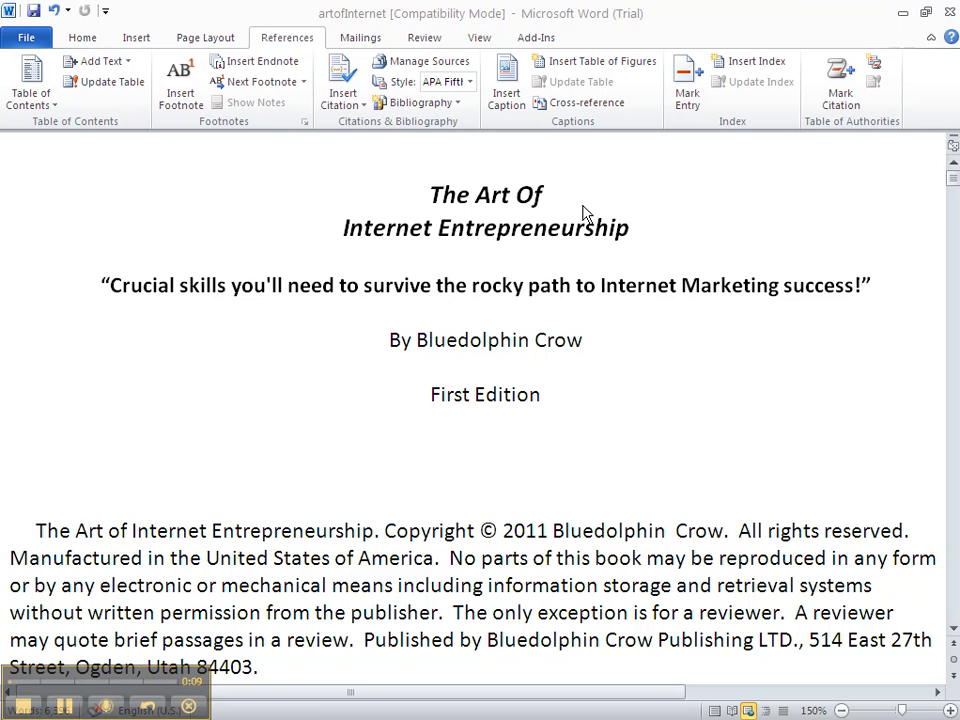
{"action": "mouse_move", "coordinate": [612, 307]}
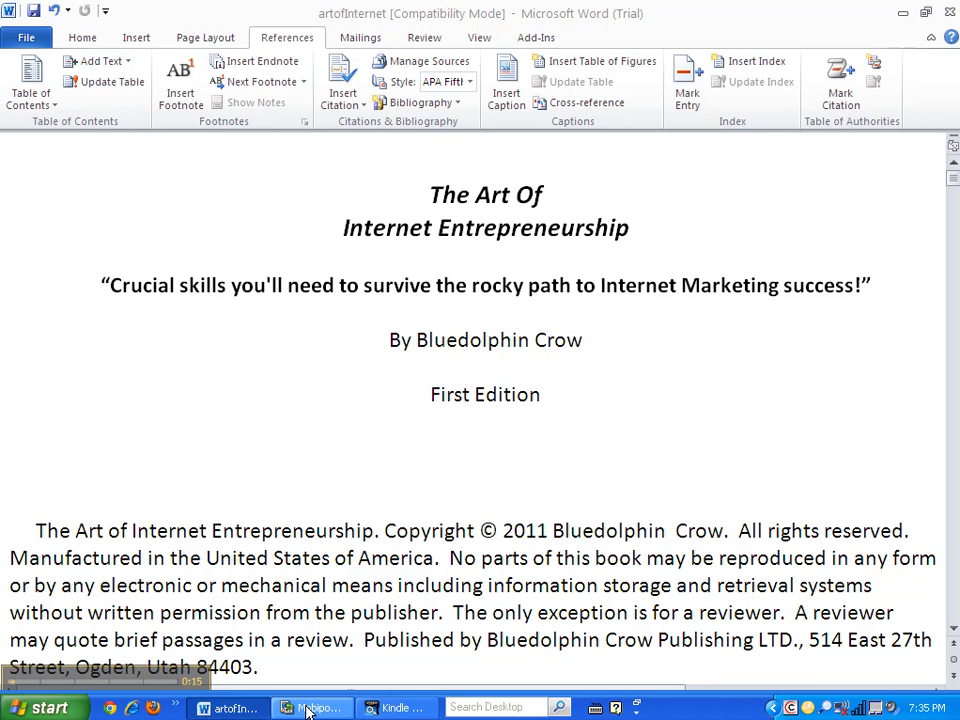
Step: Bring Mobipocket Creator forward and start a new publication imported from an HTML document
{"action": "left_click", "coordinate": [313, 708]}
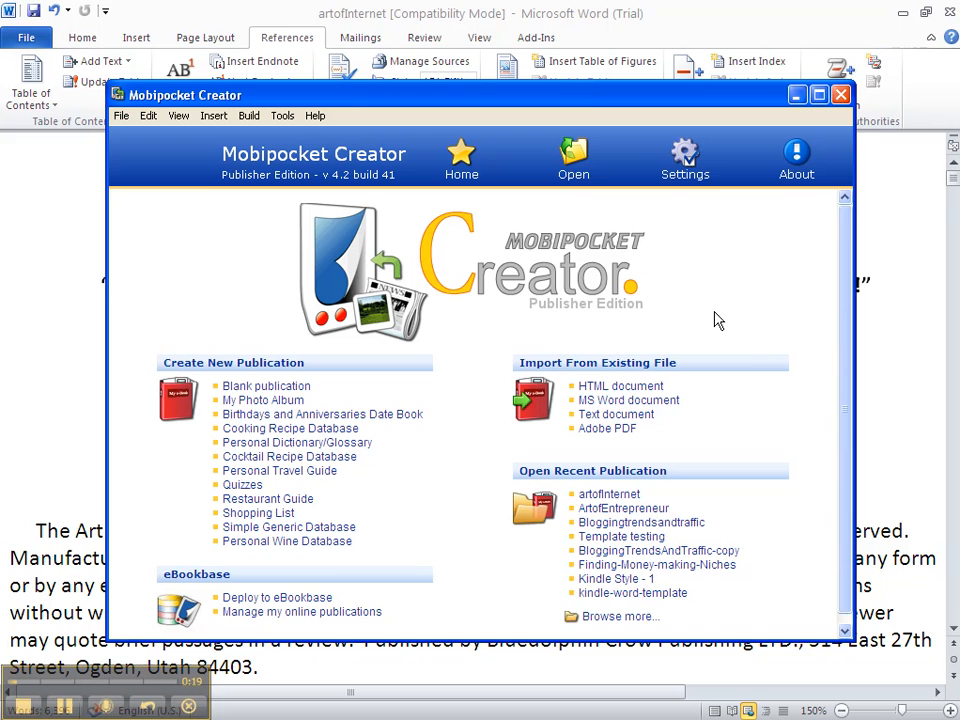
{"action": "mouse_move", "coordinate": [743, 383]}
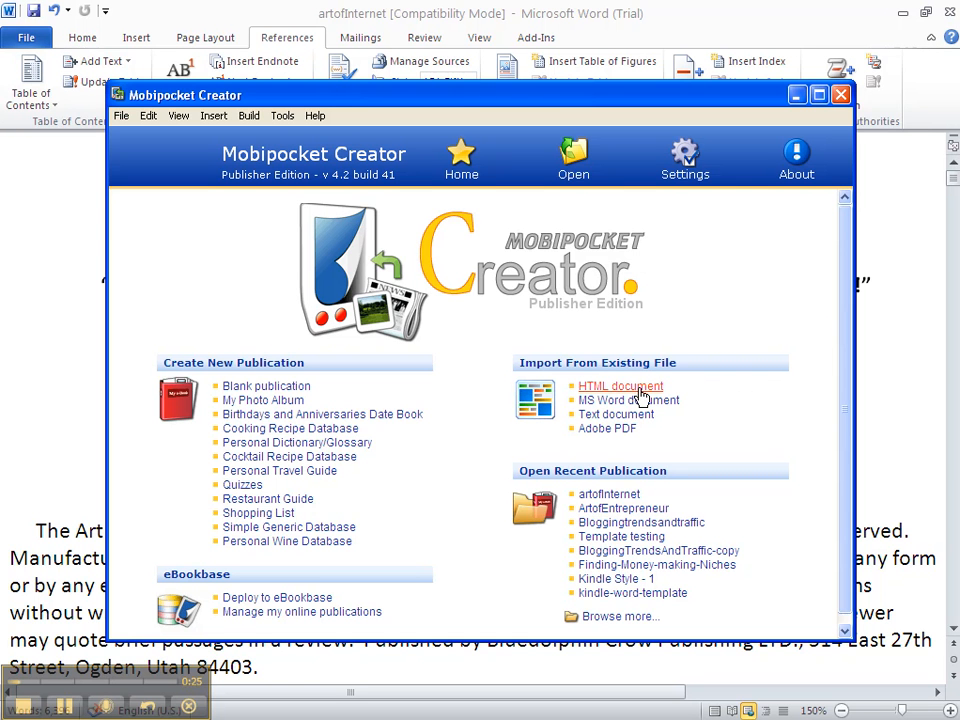
{"action": "left_click", "coordinate": [620, 386]}
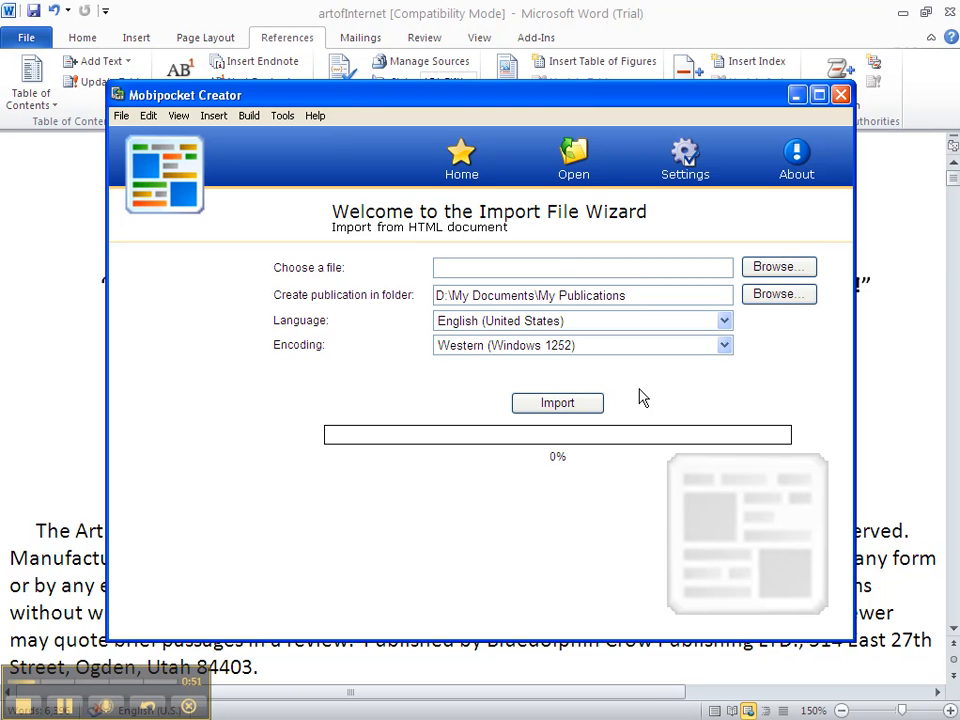
{"action": "mouse_move", "coordinate": [660, 392]}
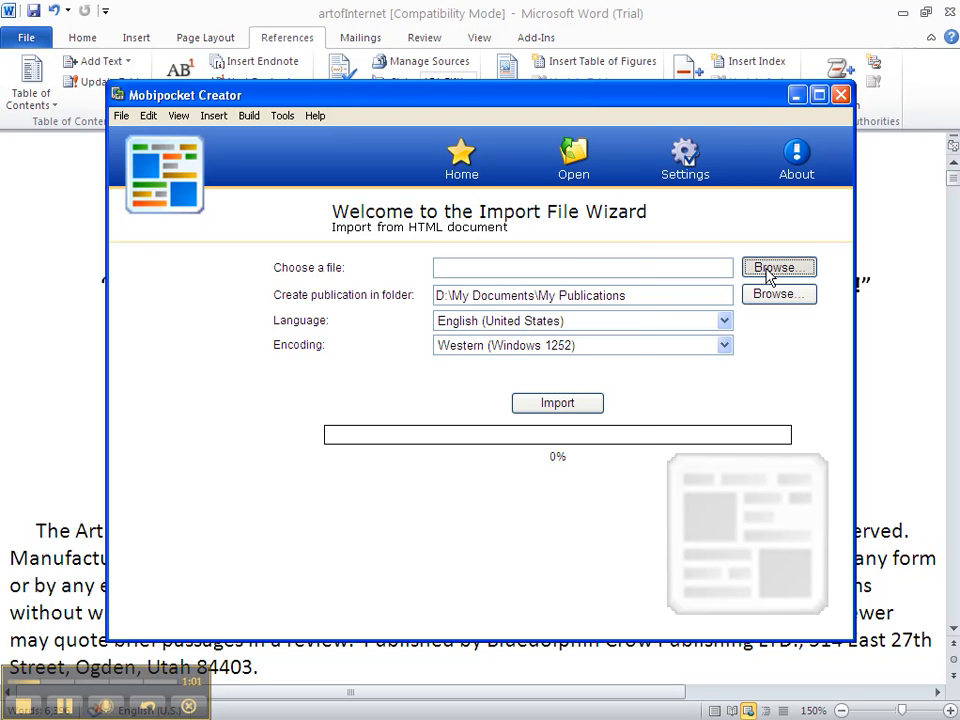
Step: Import the artofInternet HTML file as the publication, overwriting the existing artofInternet .opf
{"action": "left_click", "coordinate": [779, 267]}
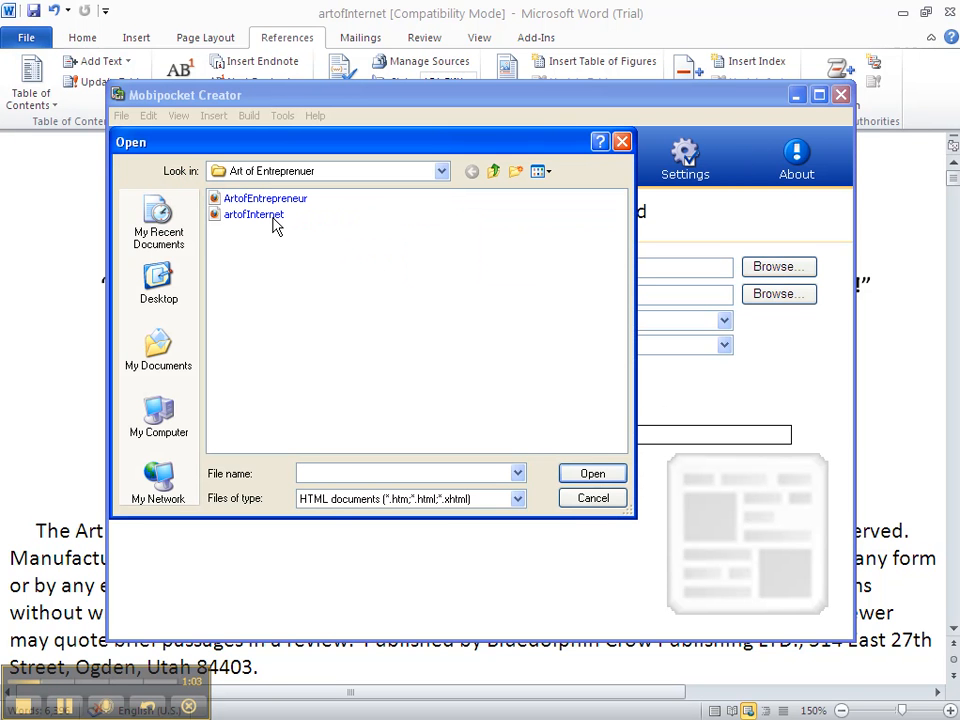
{"action": "left_click", "coordinate": [252, 214]}
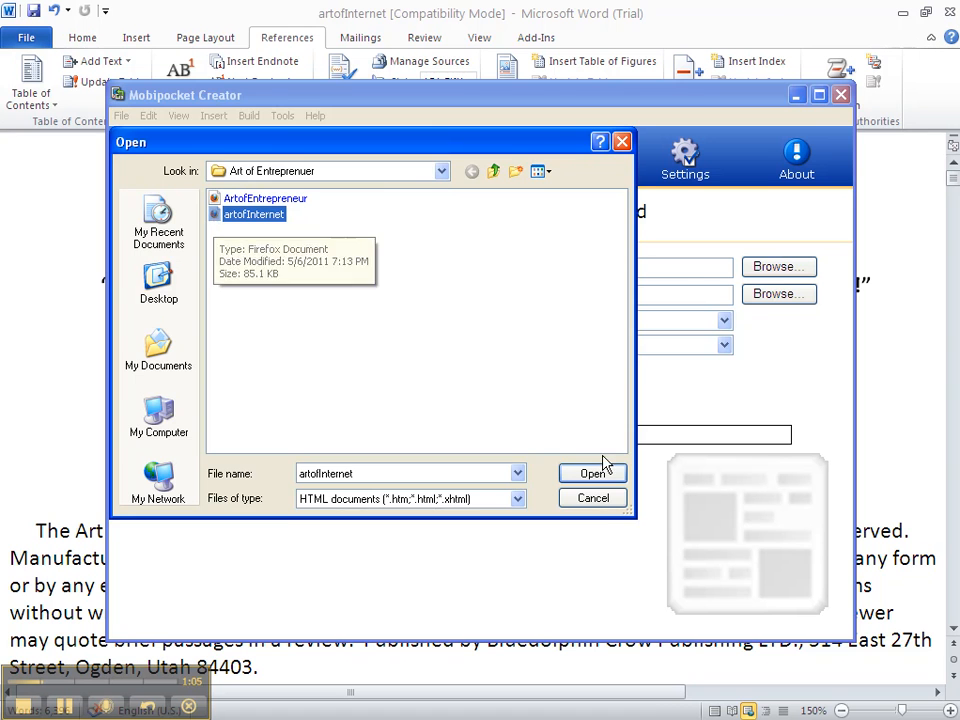
{"action": "left_click", "coordinate": [591, 473]}
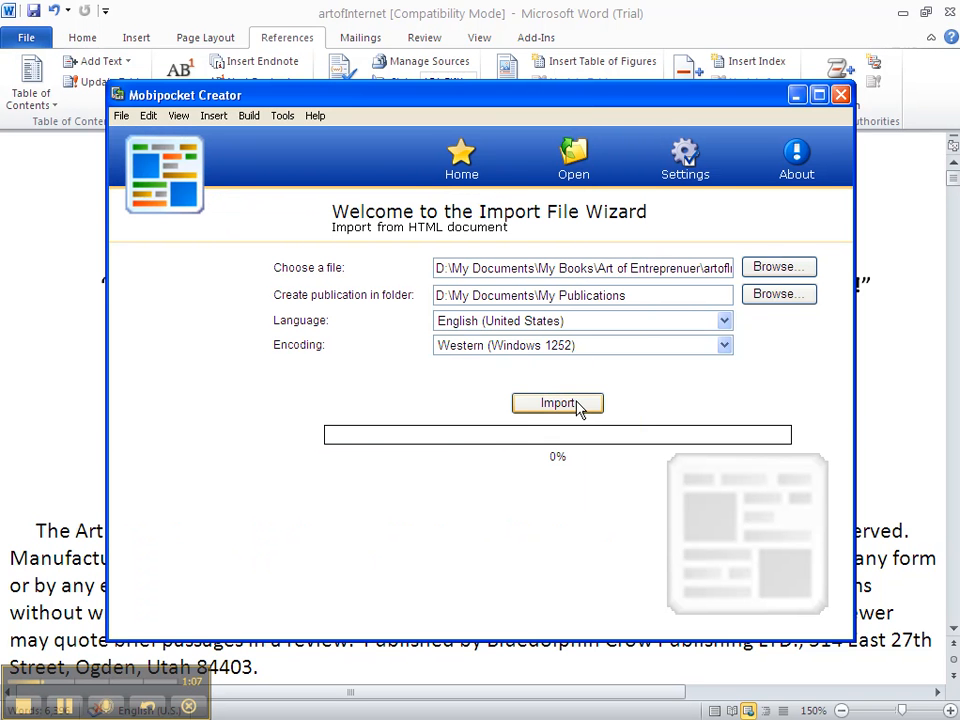
{"action": "left_click", "coordinate": [557, 402]}
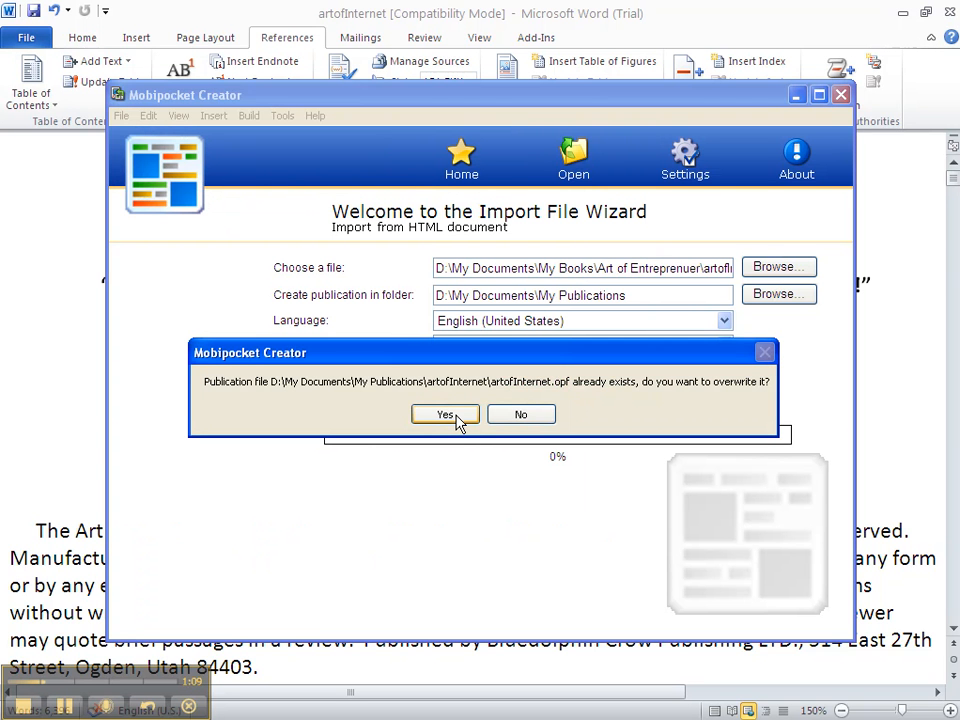
{"action": "left_click", "coordinate": [444, 414]}
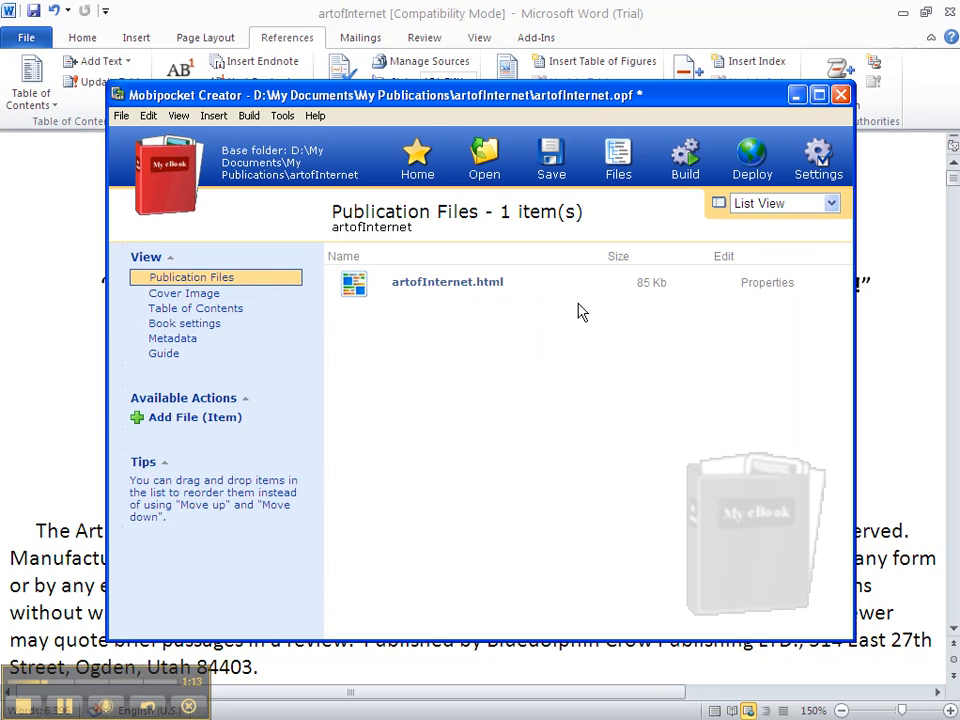
{"action": "mouse_move", "coordinate": [365, 333]}
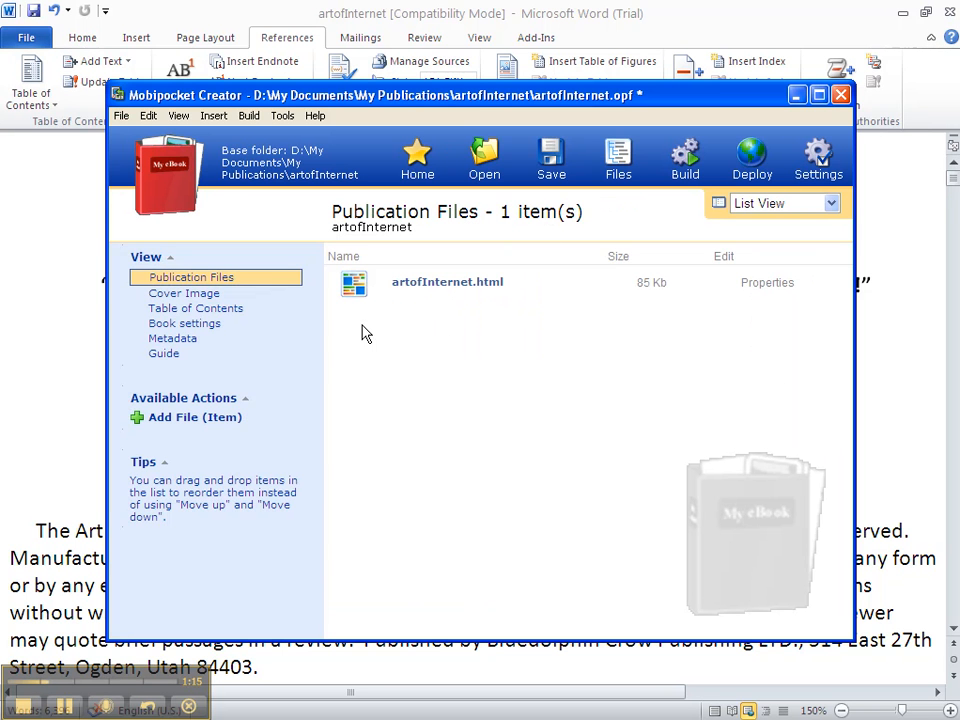
{"action": "mouse_move", "coordinate": [523, 302]}
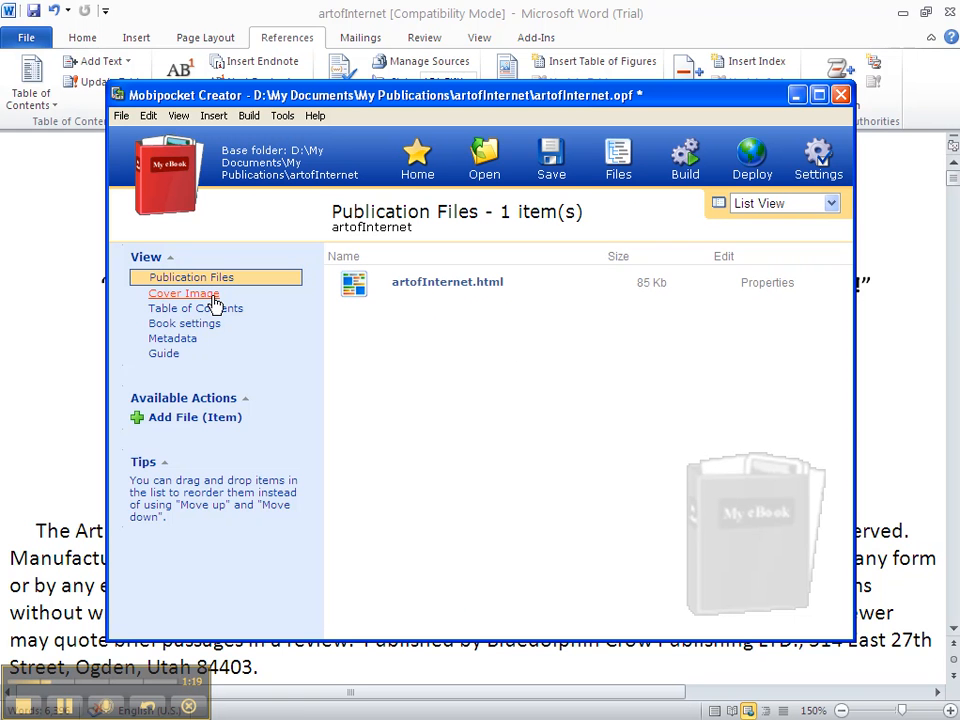
Step: Show the publication's Cover Image page, which reports no cover set yet
{"action": "left_click", "coordinate": [184, 293]}
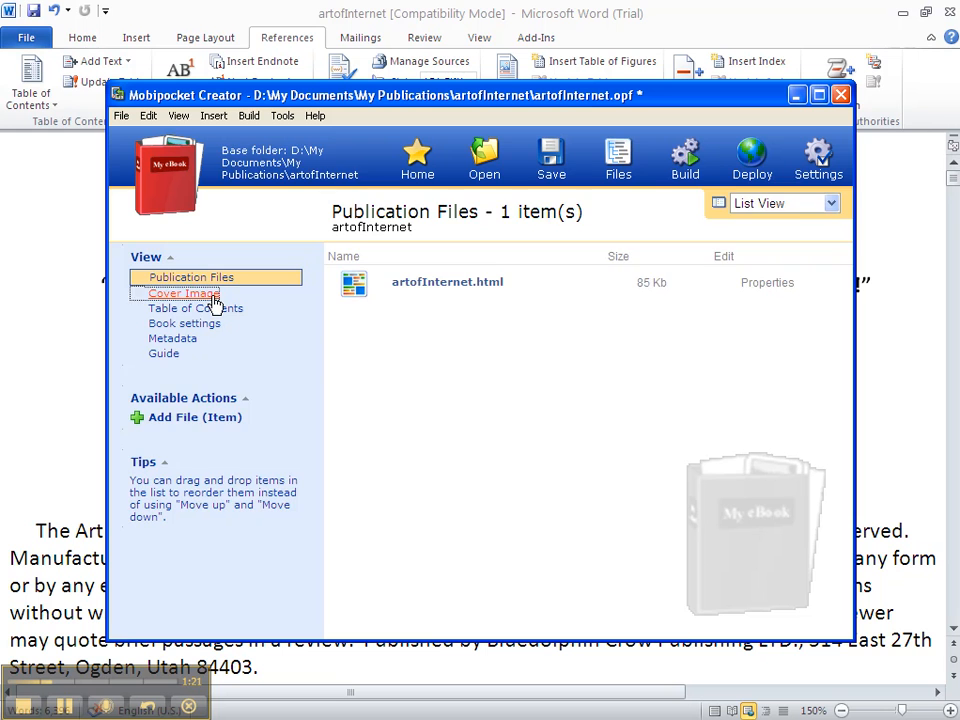
{"action": "left_click", "coordinate": [183, 292]}
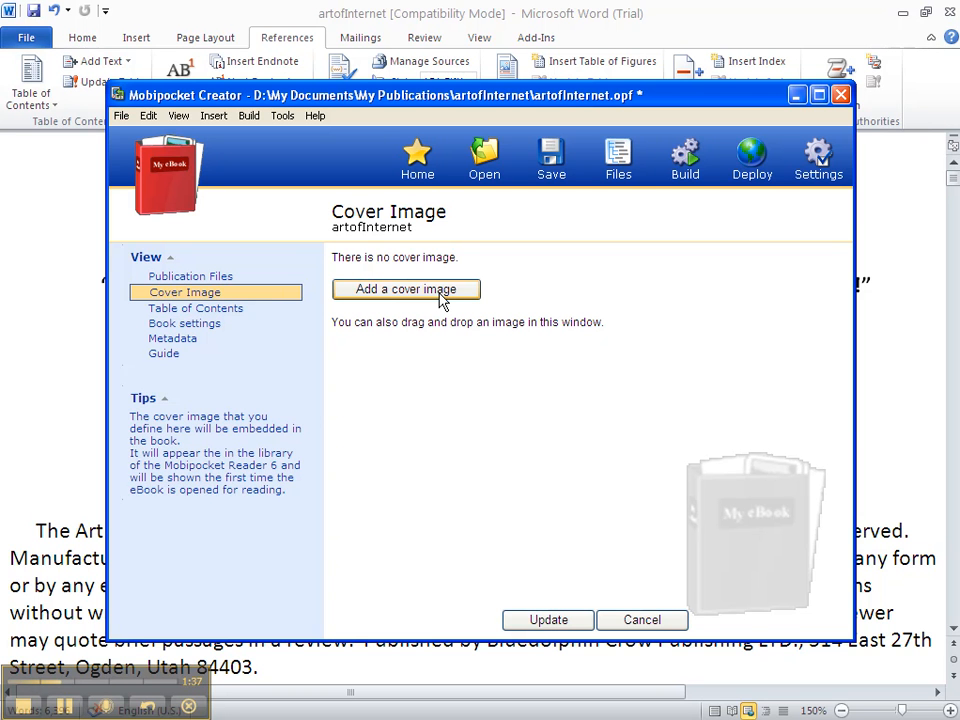
Step: Set the MasterInternetEntrepreneurship_flat image as the publication's cover
{"action": "left_click", "coordinate": [405, 289]}
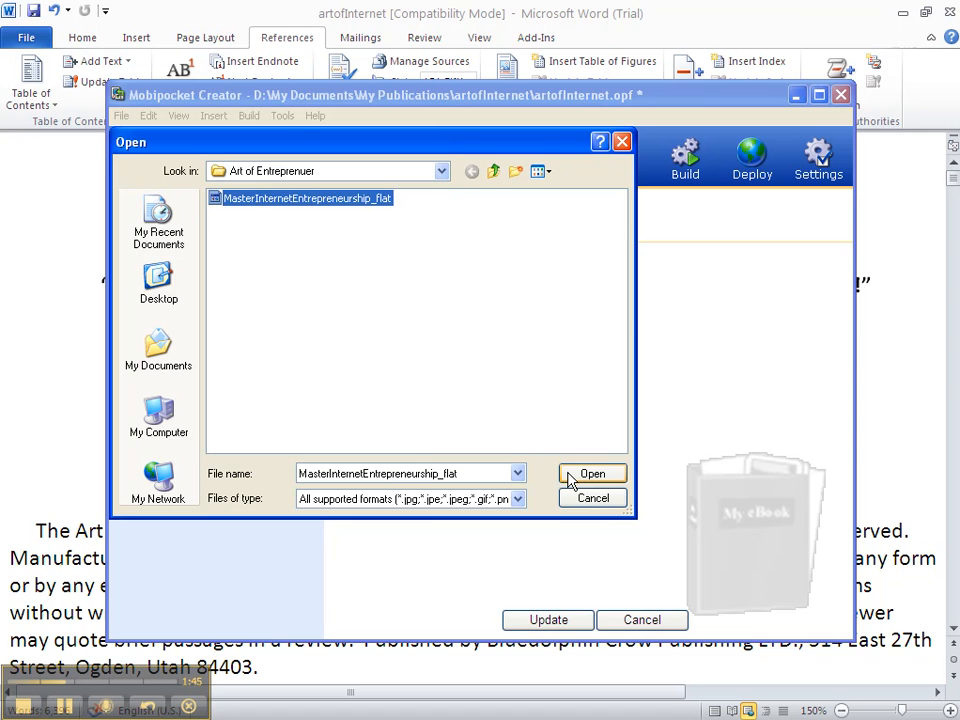
{"action": "left_click", "coordinate": [592, 473]}
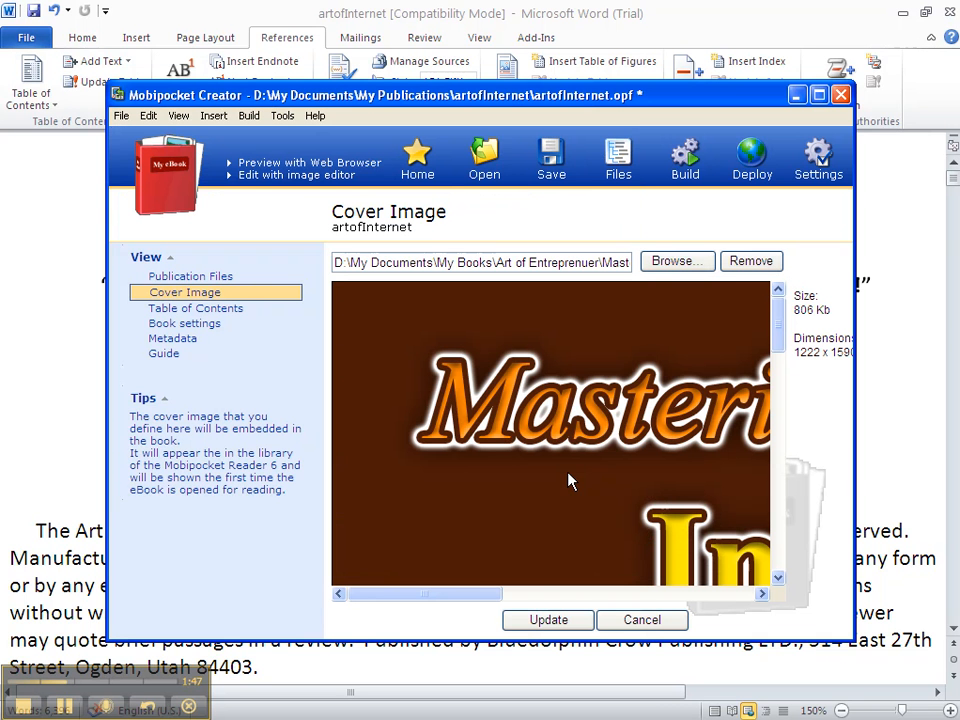
{"action": "mouse_move", "coordinate": [601, 567]}
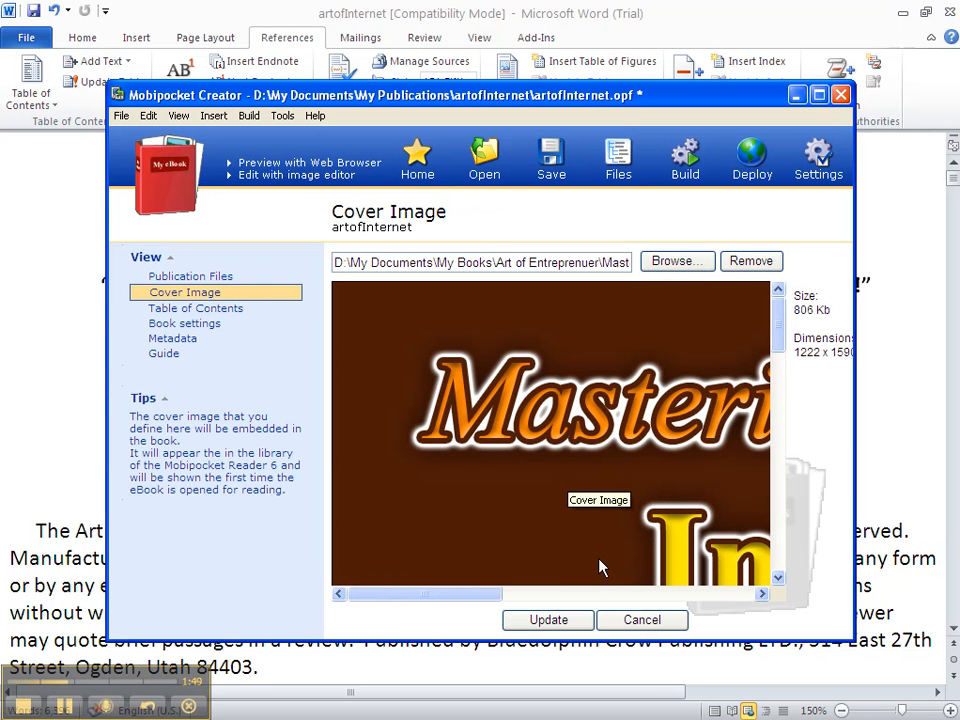
{"action": "mouse_move", "coordinate": [953, 635]}
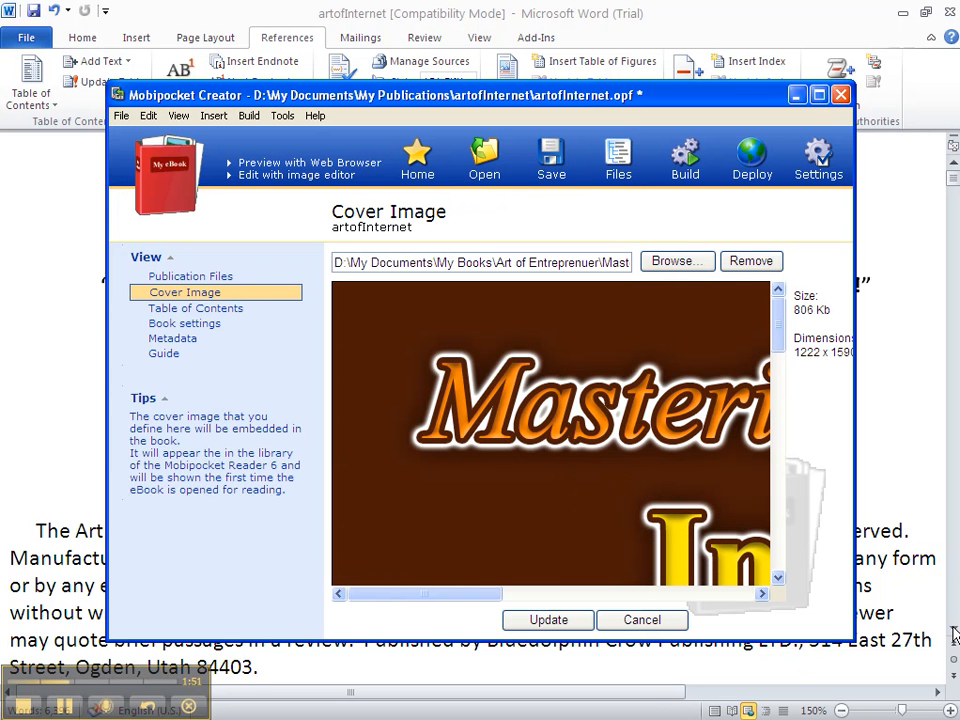
{"action": "mouse_move", "coordinate": [558, 509]}
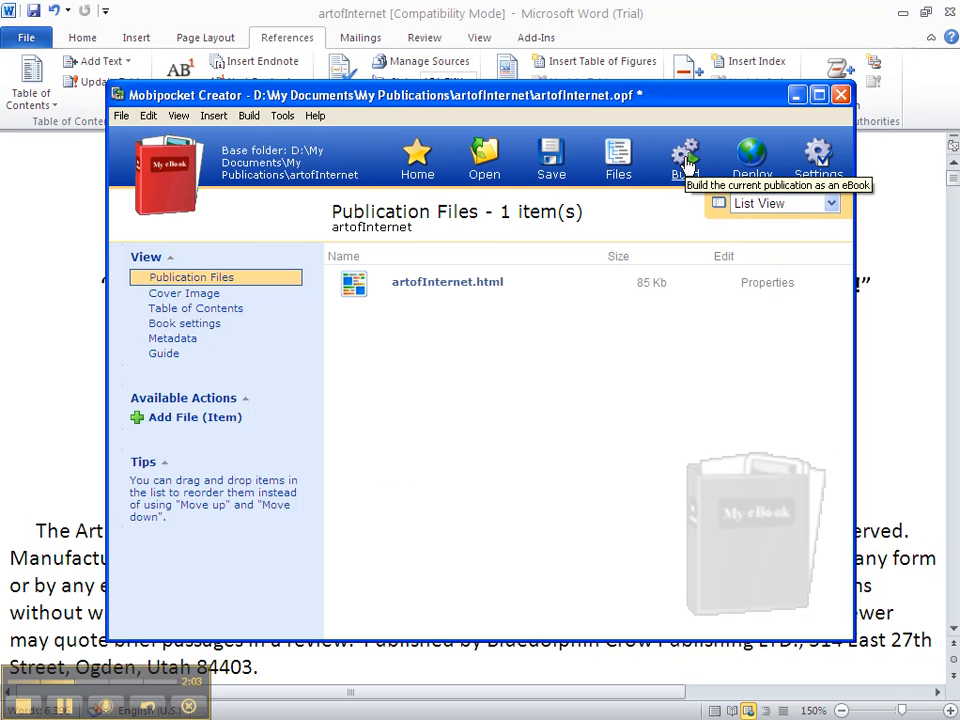
Step: Build the artofInternet eBook with Standard Compression and No encryption
{"action": "left_click", "coordinate": [684, 155]}
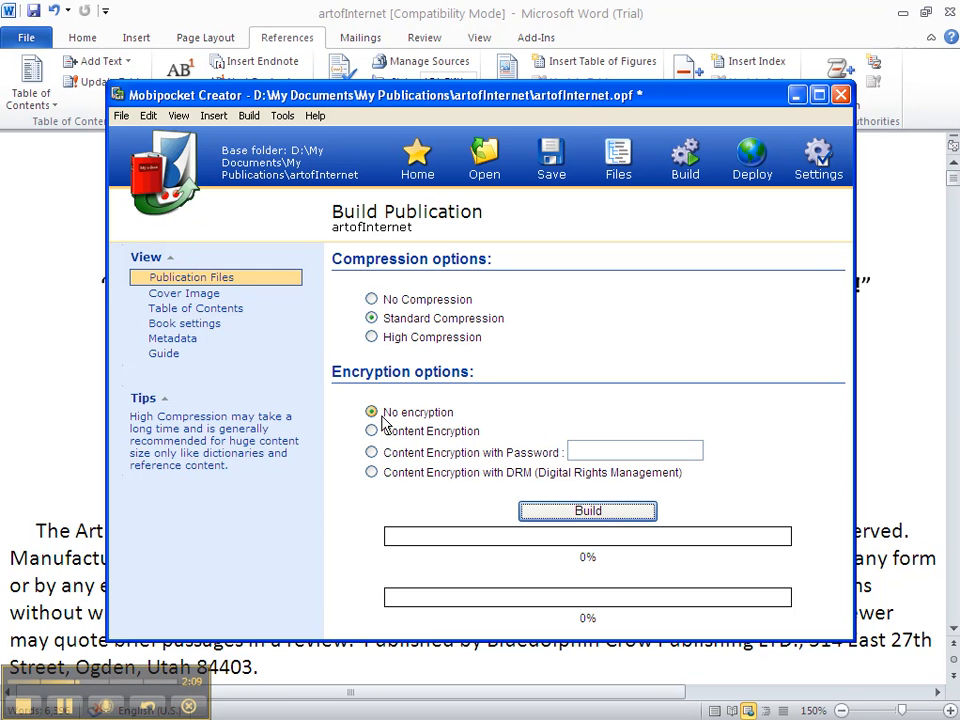
{"action": "left_click", "coordinate": [372, 412]}
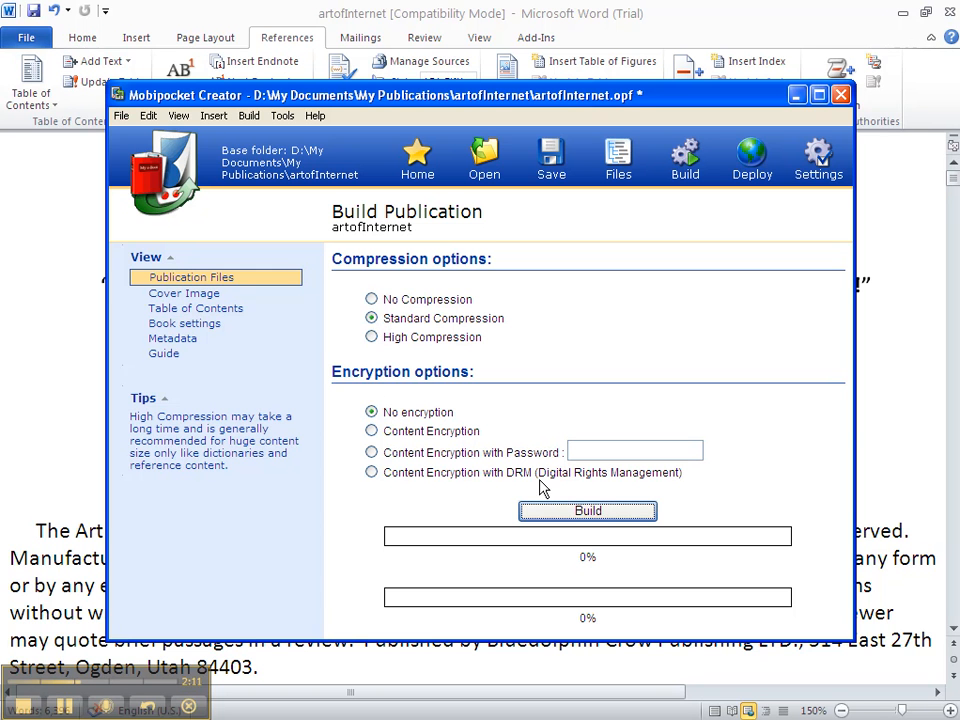
{"action": "left_click", "coordinate": [587, 511]}
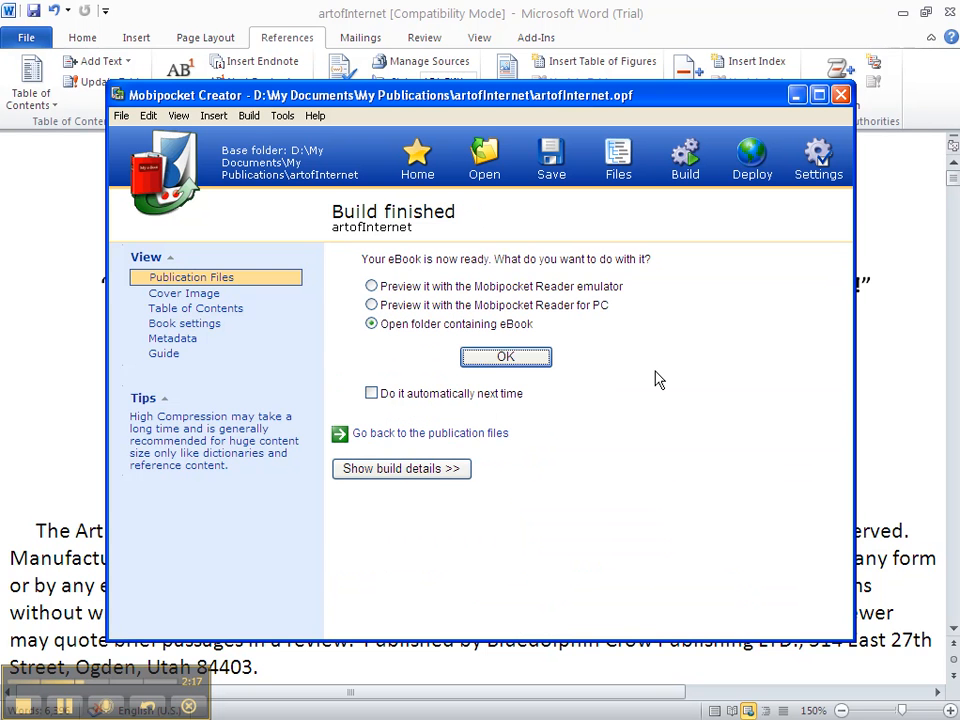
{"action": "mouse_move", "coordinate": [610, 335]}
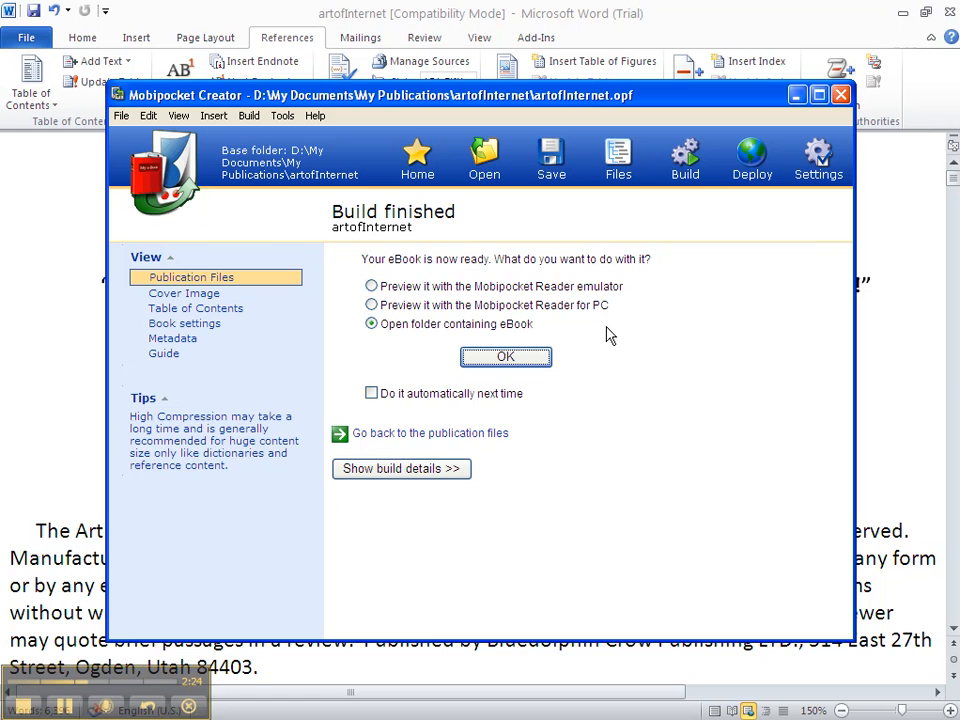
{"action": "mouse_move", "coordinate": [452, 352]}
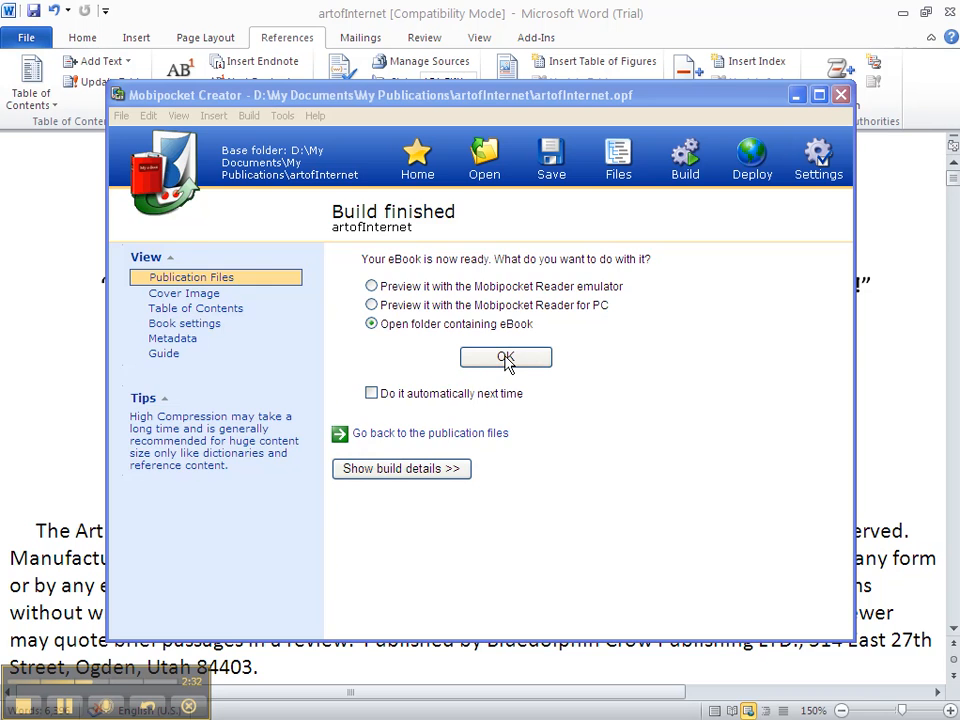
Step: Show the artofInternet folder in Explorer with the built 115 KB Kindle .mobi beside its source files
{"action": "left_click", "coordinate": [505, 358]}
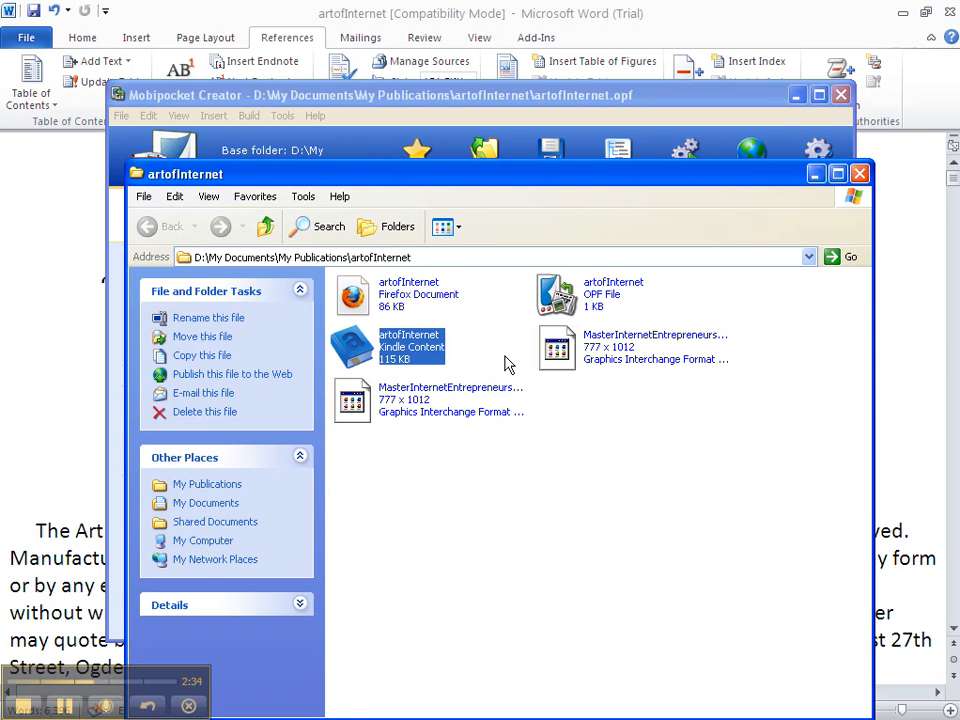
{"action": "mouse_move", "coordinate": [348, 335]}
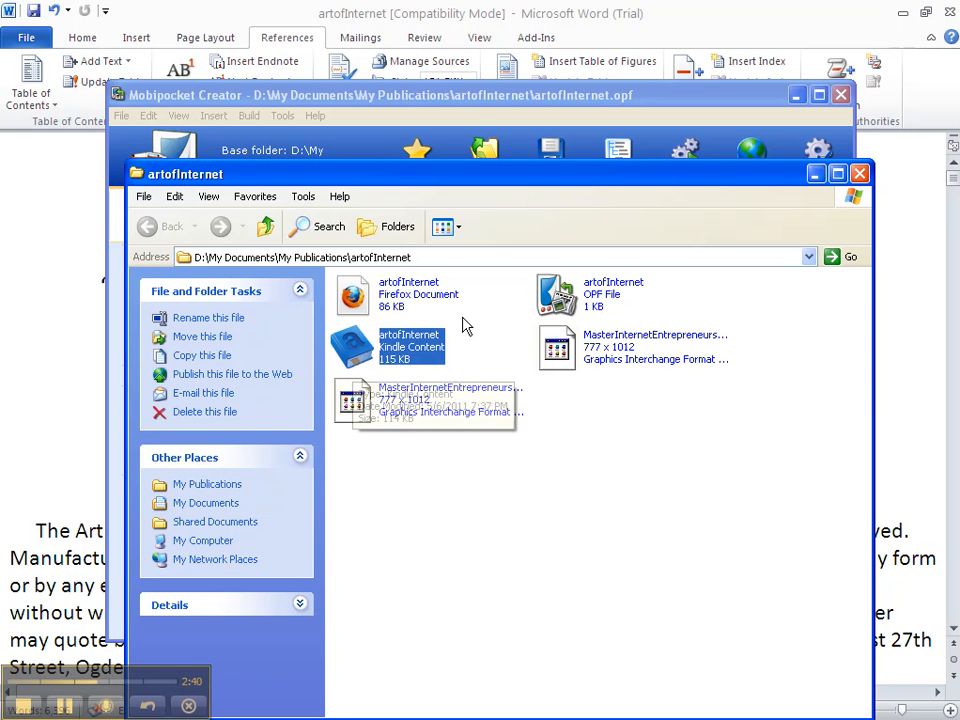
{"action": "mouse_move", "coordinate": [462, 333]}
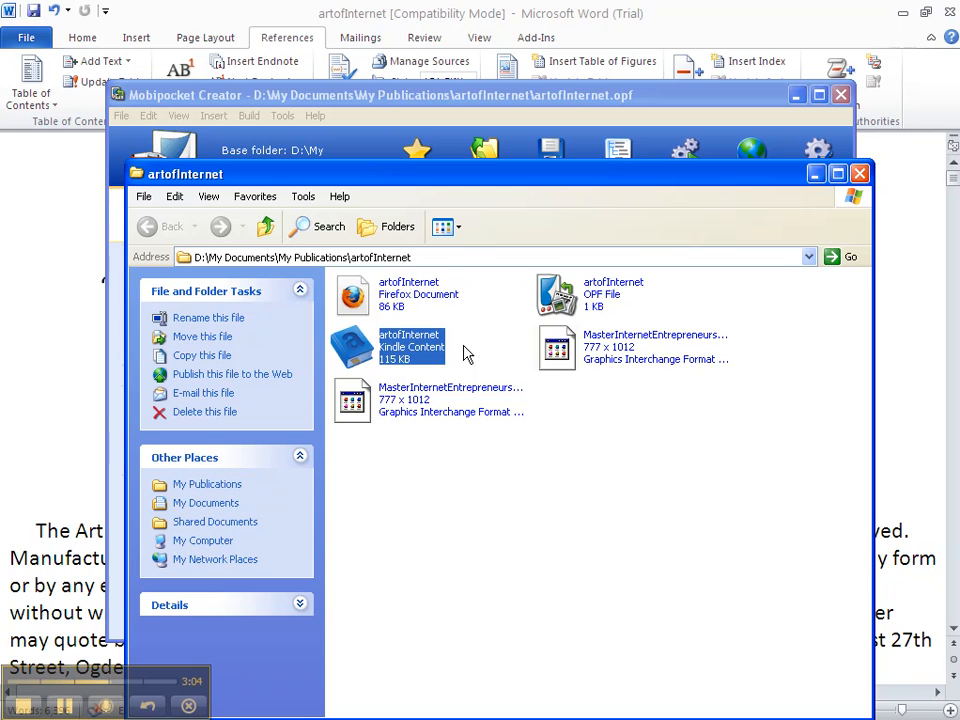
{"action": "mouse_move", "coordinate": [378, 382]}
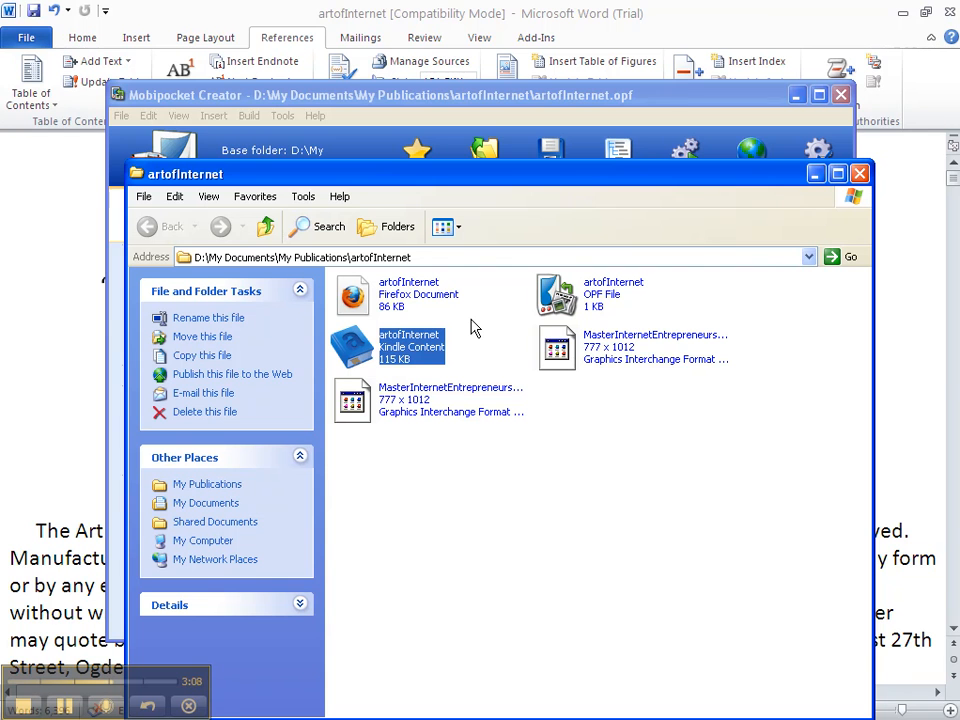
{"action": "mouse_move", "coordinate": [758, 373]}
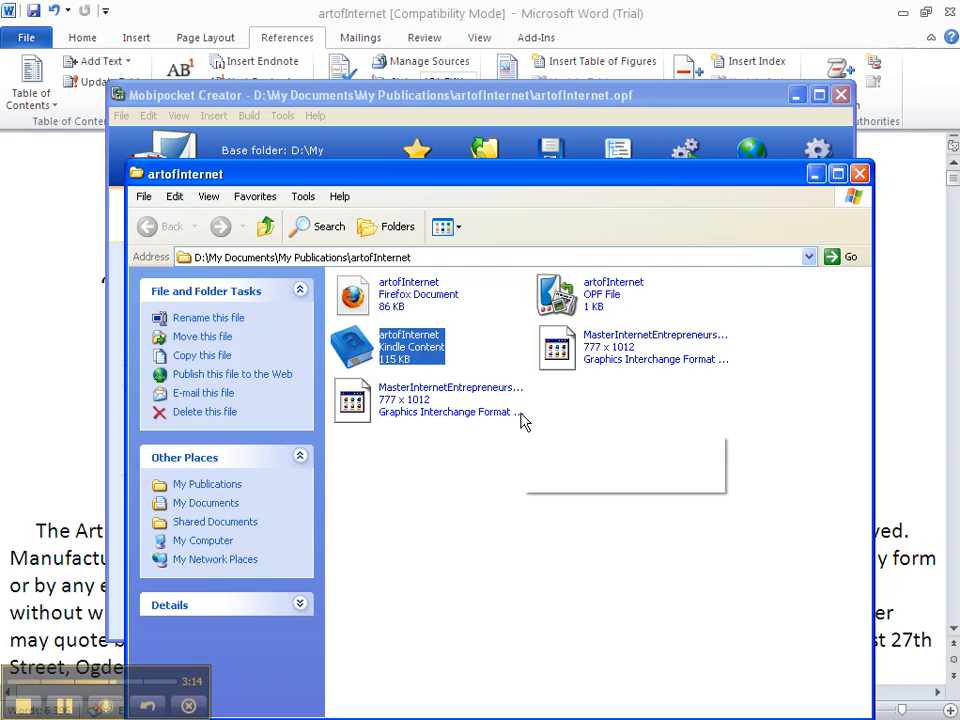
{"action": "mouse_move", "coordinate": [513, 468]}
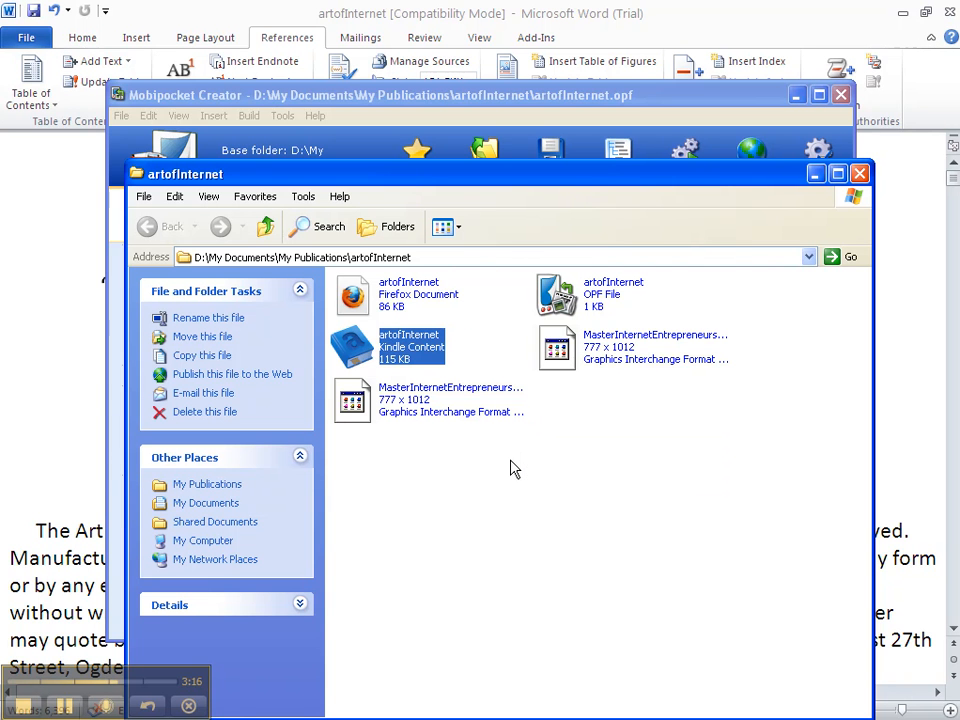